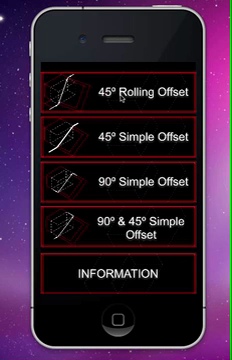
Open the 45° Rolling Offset calculator from the main menu
click(138, 93)
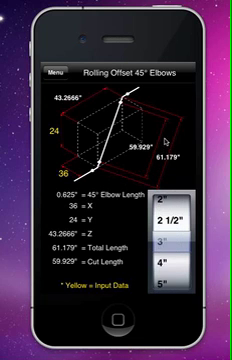
Spin the pipe-size wheel from 3" to 6", giving 3.75" elbow length and 53.679" cut
scroll(down, 3)
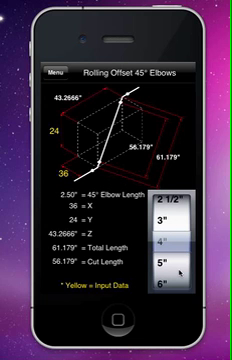
scroll(down, 3)
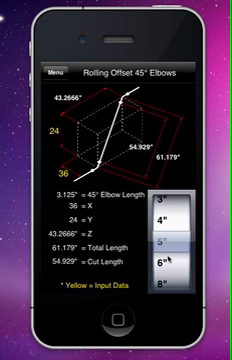
scroll(down, 3)
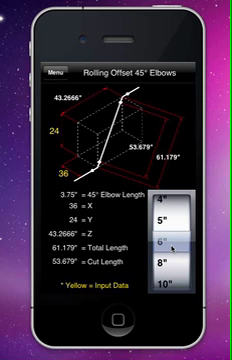